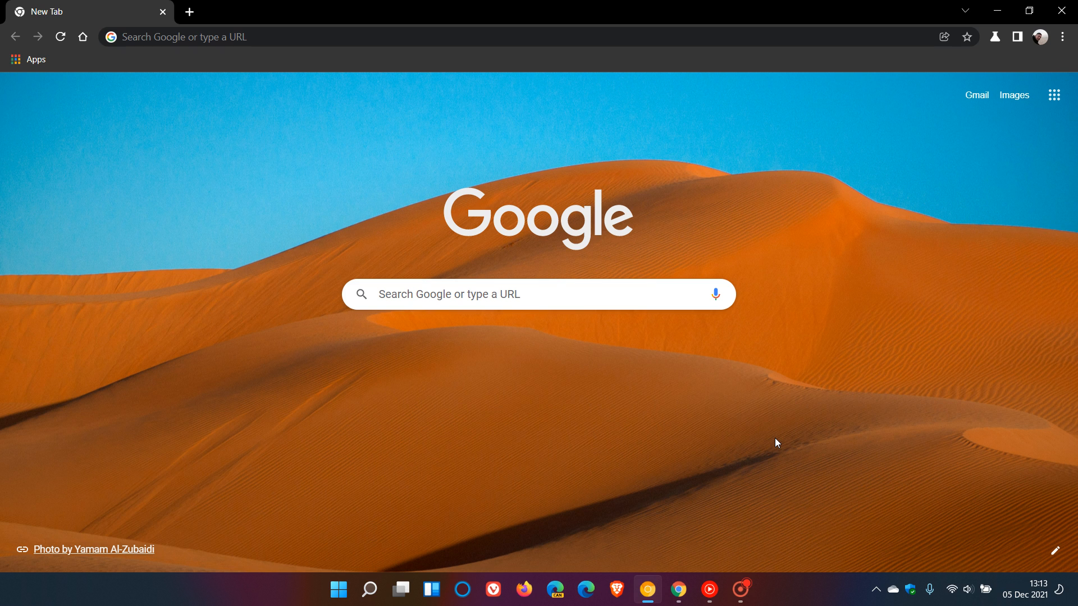
pyautogui.moveTo(726, 245)
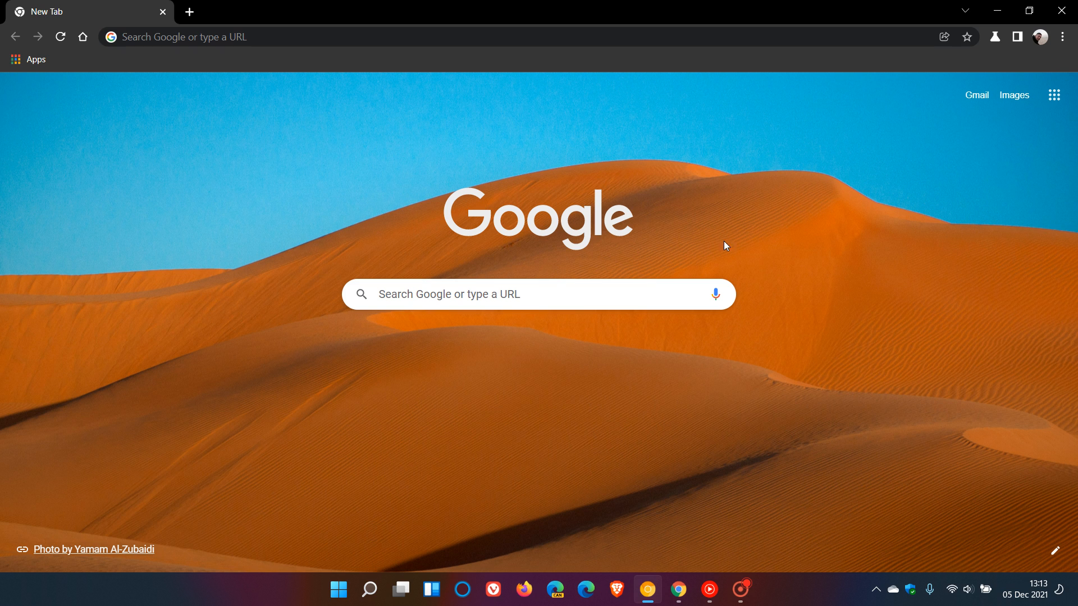
pyautogui.moveTo(788, 225)
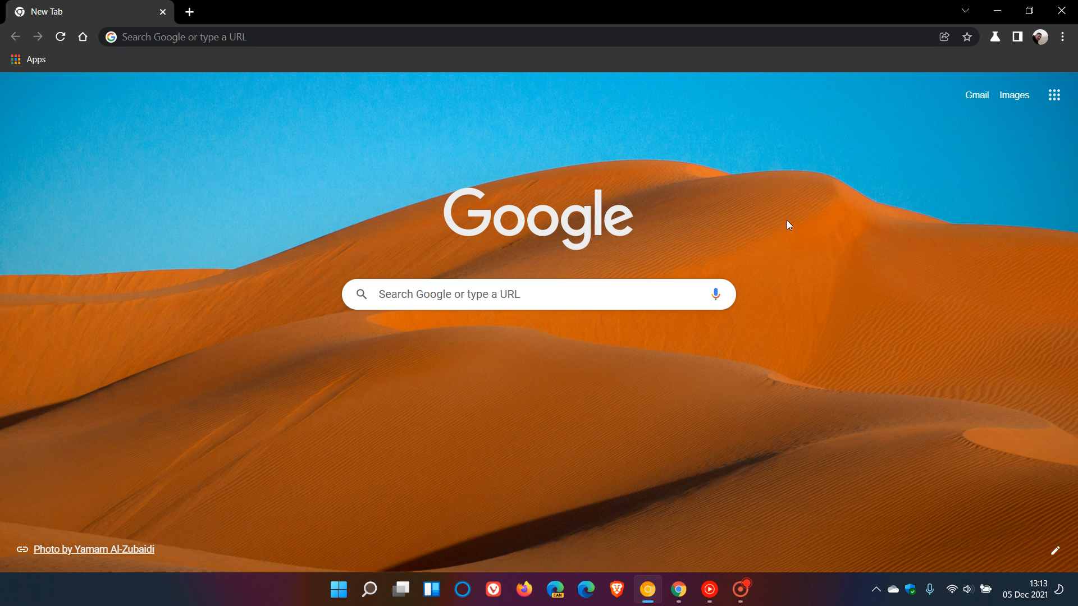
pyautogui.moveTo(915, 82)
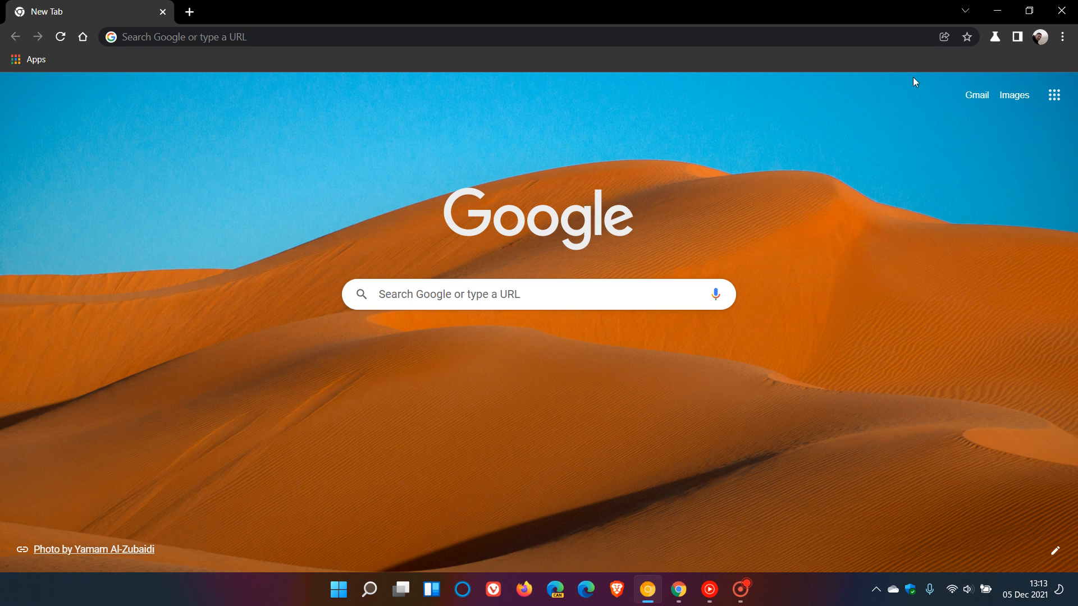
# Step: Show Chrome Canary's Sharing Hub with copy link, screenshot, cast, save page and social sharing
pyautogui.click(945, 35)
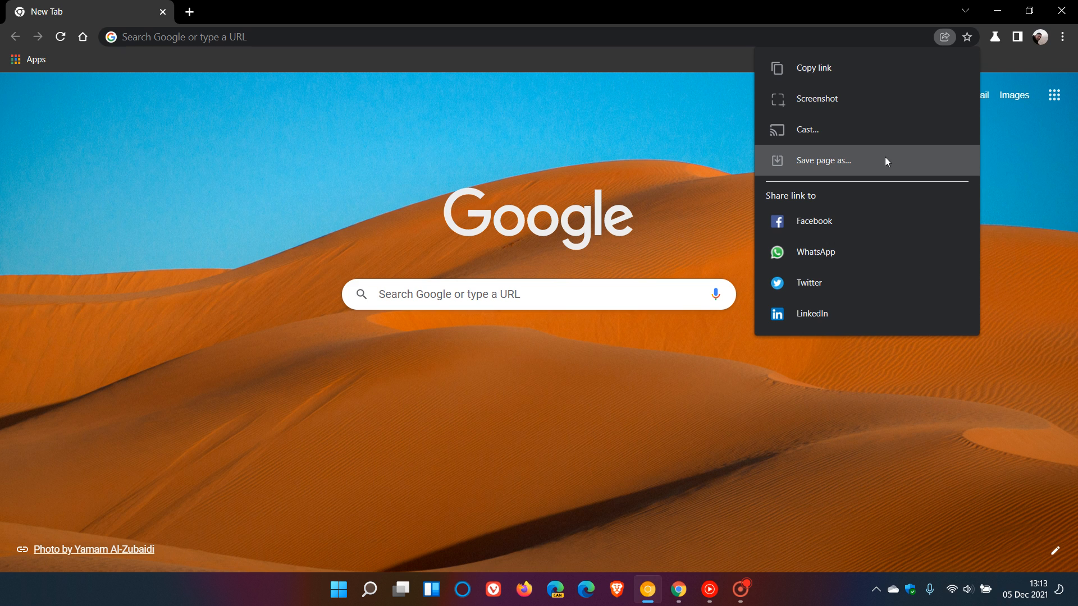
pyautogui.moveTo(867, 148)
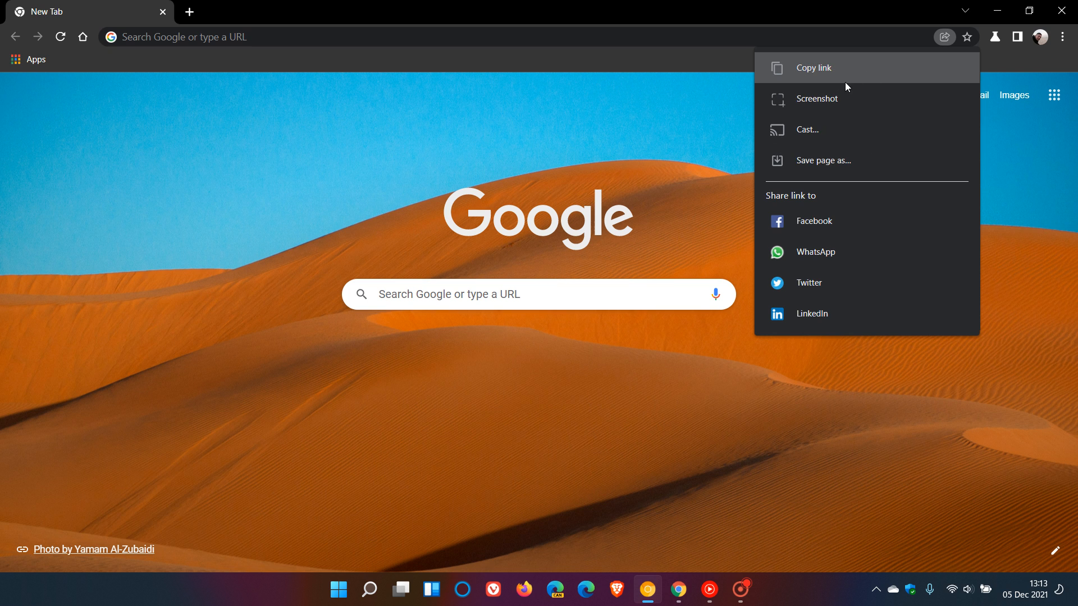
pyautogui.moveTo(847, 265)
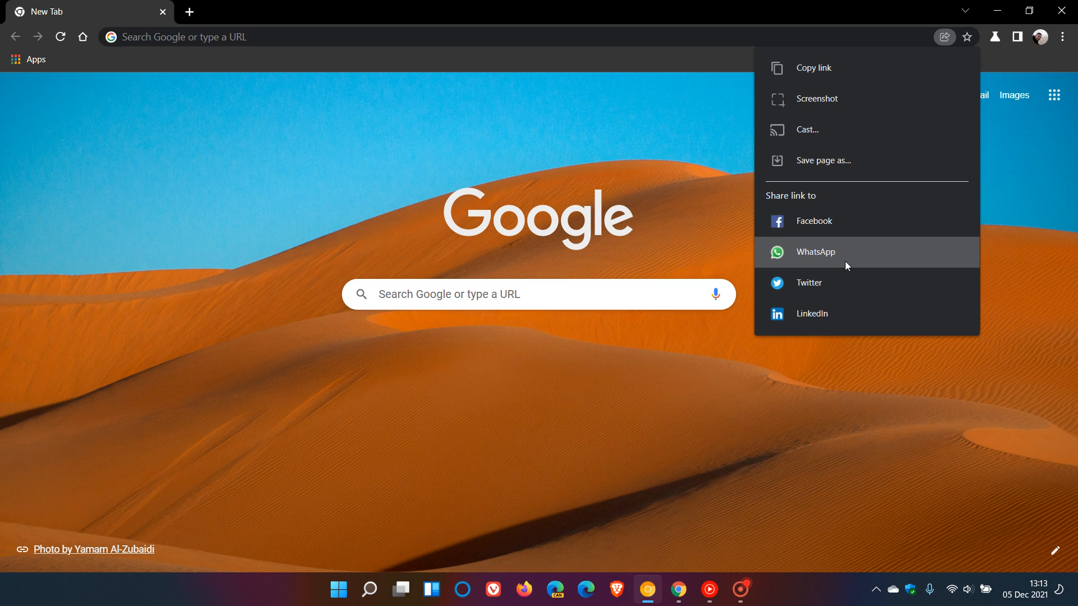
# Step: Move to the stable Chrome 96 window and show its Sharing Hub, which lacks Screenshot
pyautogui.click(744, 463)
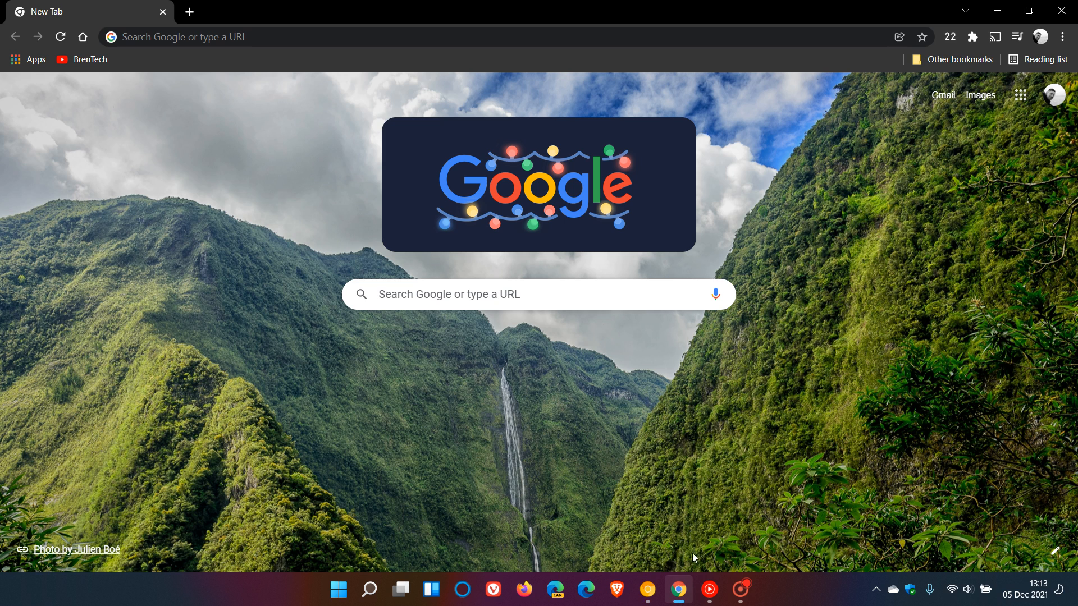
pyautogui.moveTo(821, 399)
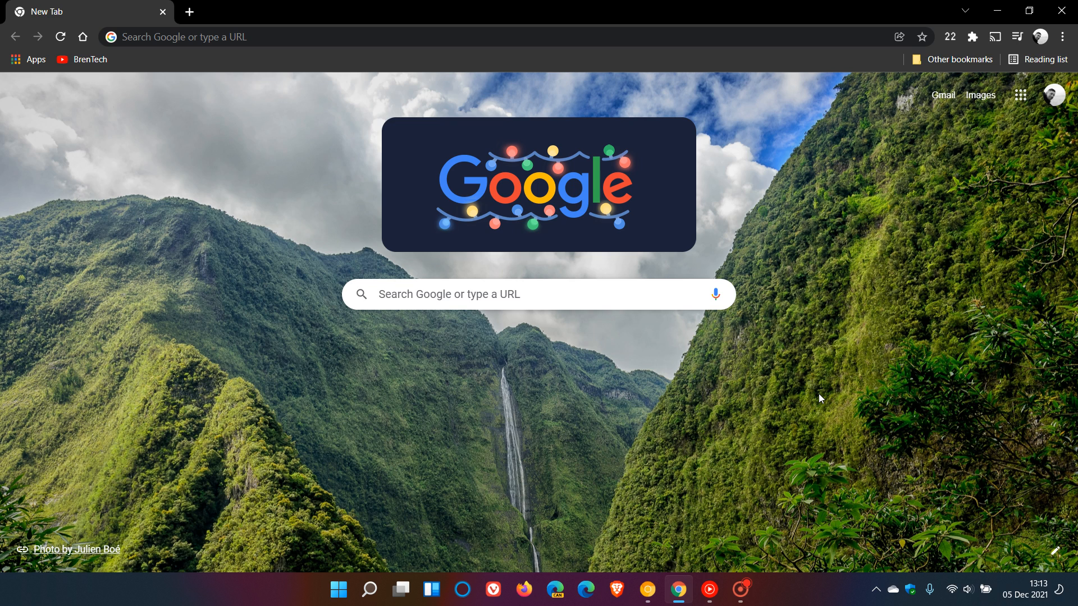
pyautogui.moveTo(824, 255)
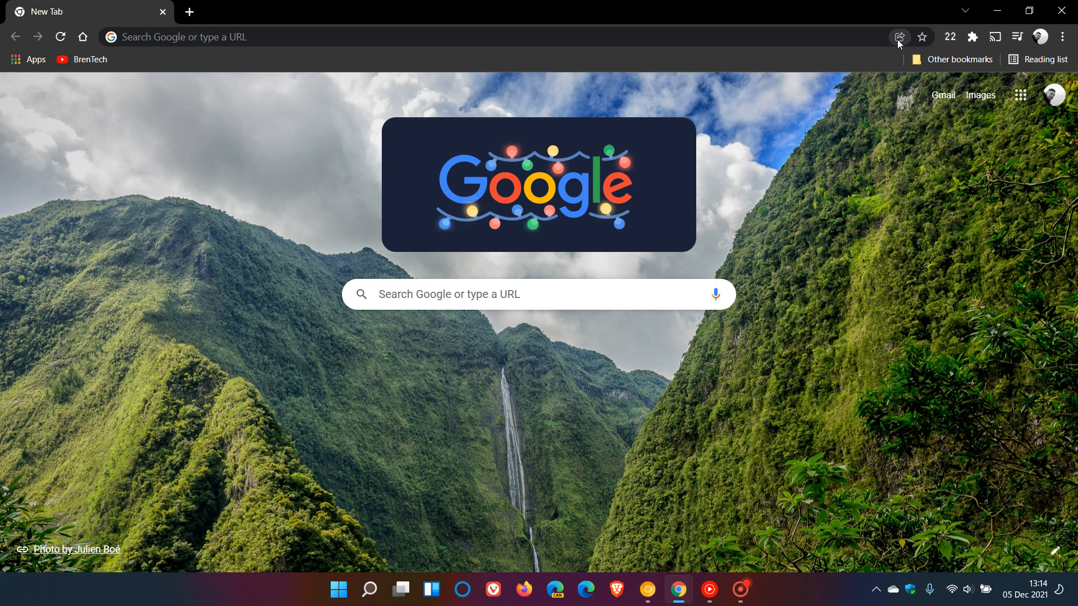
pyautogui.click(900, 36)
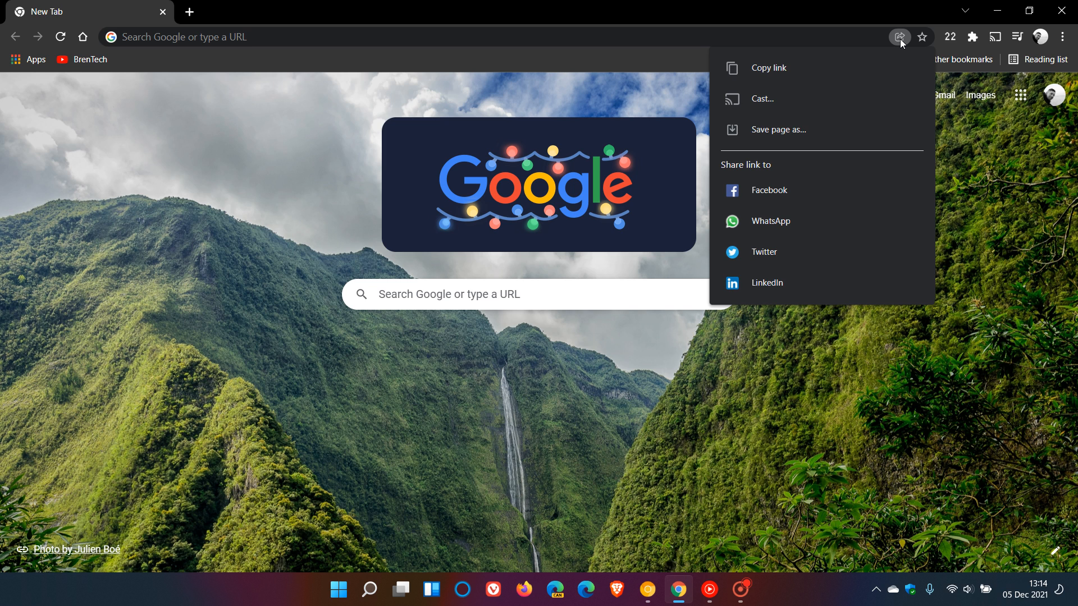
pyautogui.moveTo(789, 81)
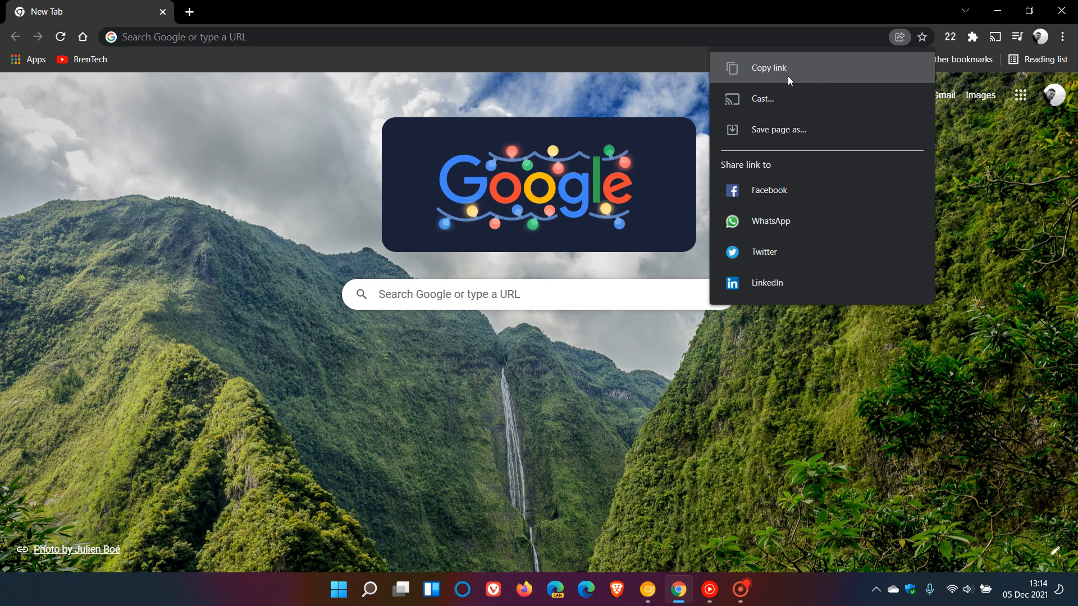
pyautogui.moveTo(791, 109)
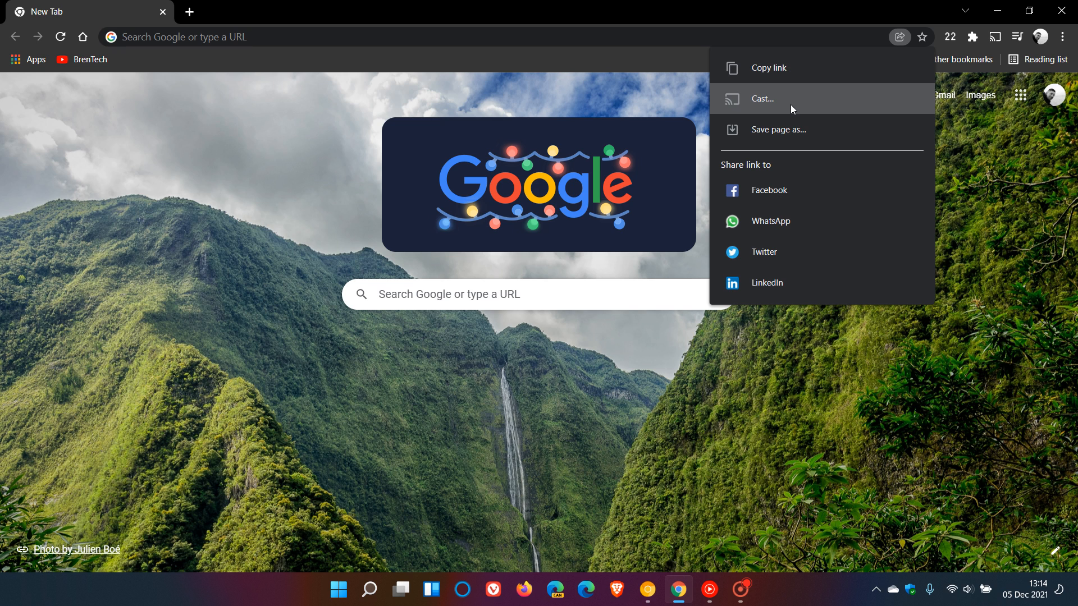
pyautogui.moveTo(793, 102)
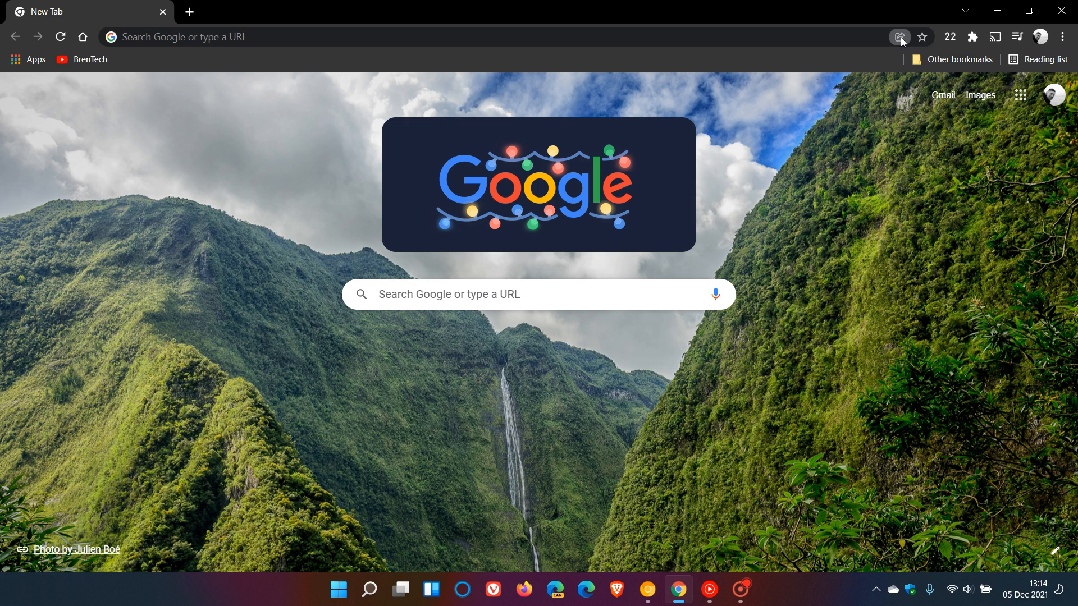
pyautogui.click(899, 36)
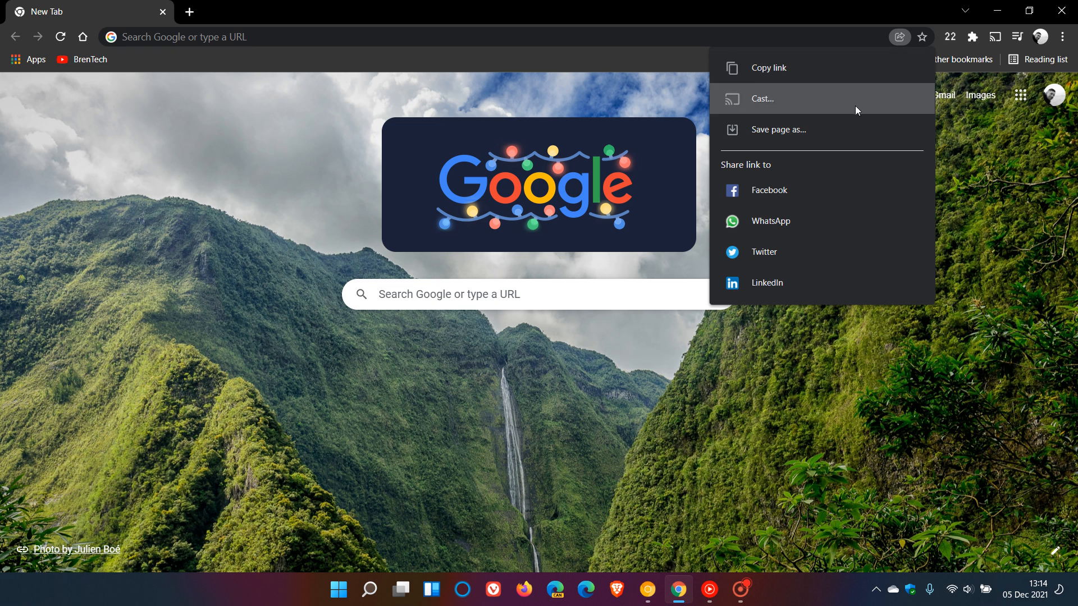
pyautogui.click(768, 189)
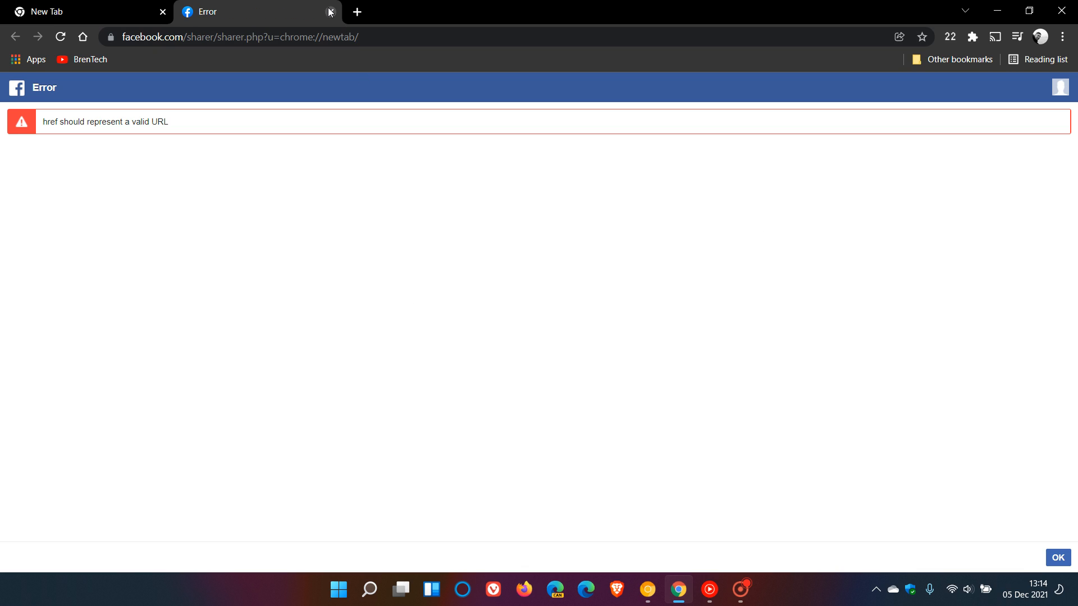
pyautogui.click(327, 11)
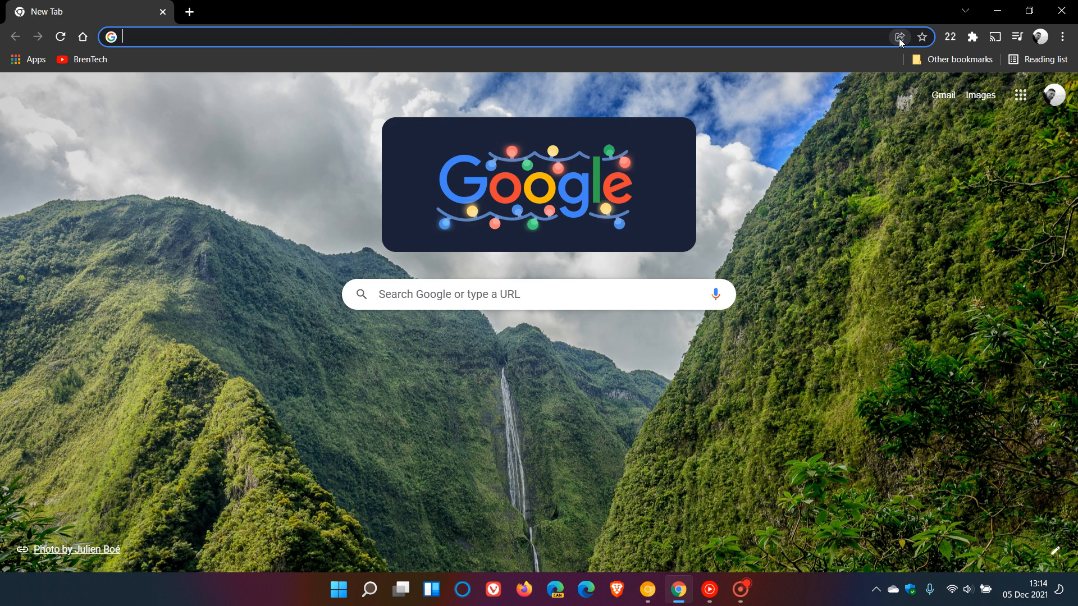
pyautogui.click(899, 36)
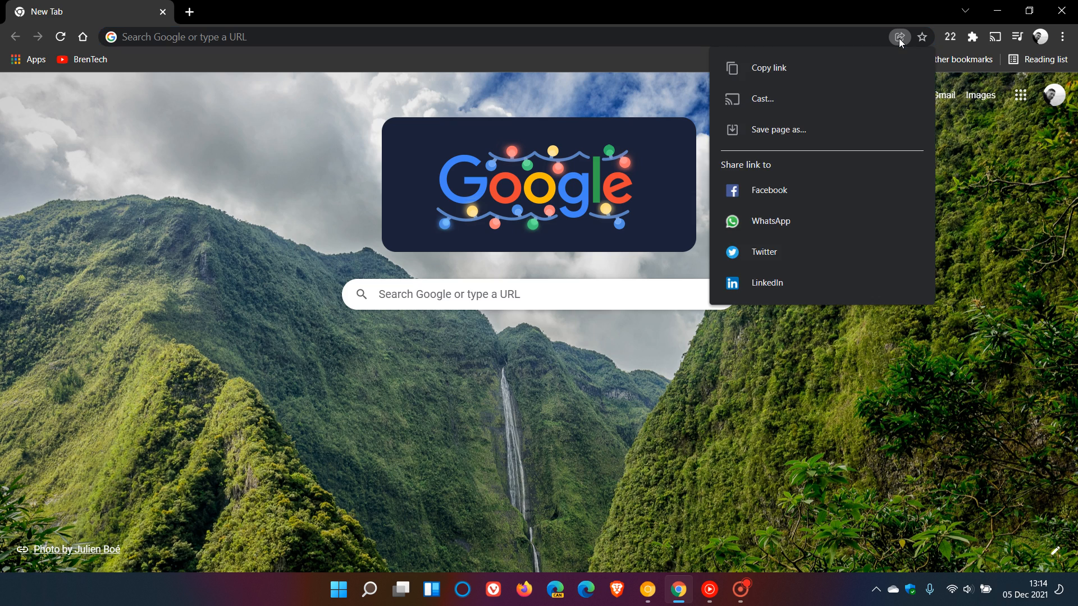
pyautogui.click(770, 221)
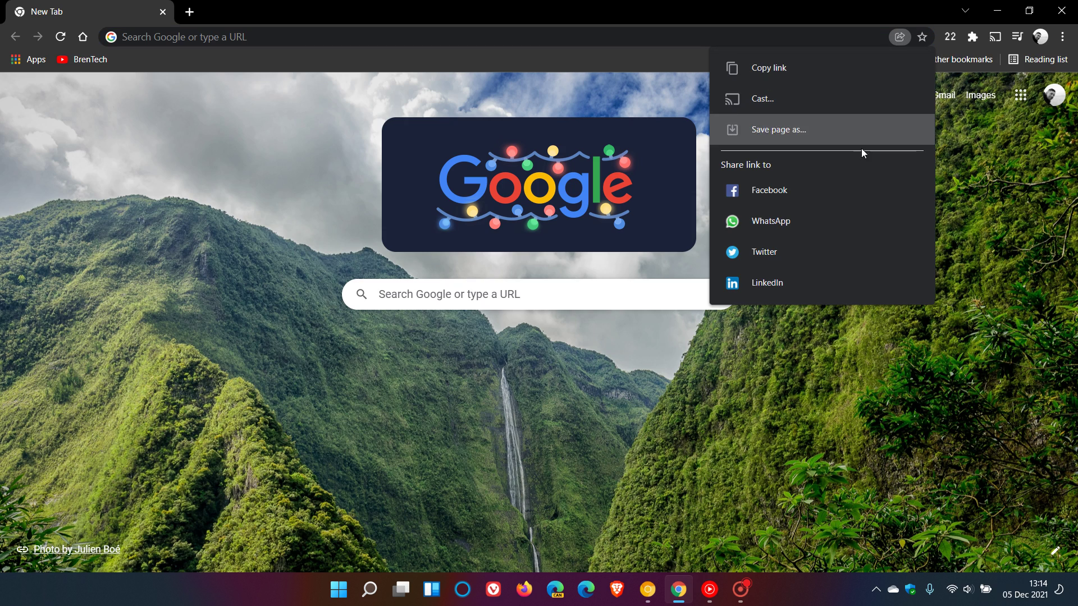
pyautogui.click(900, 36)
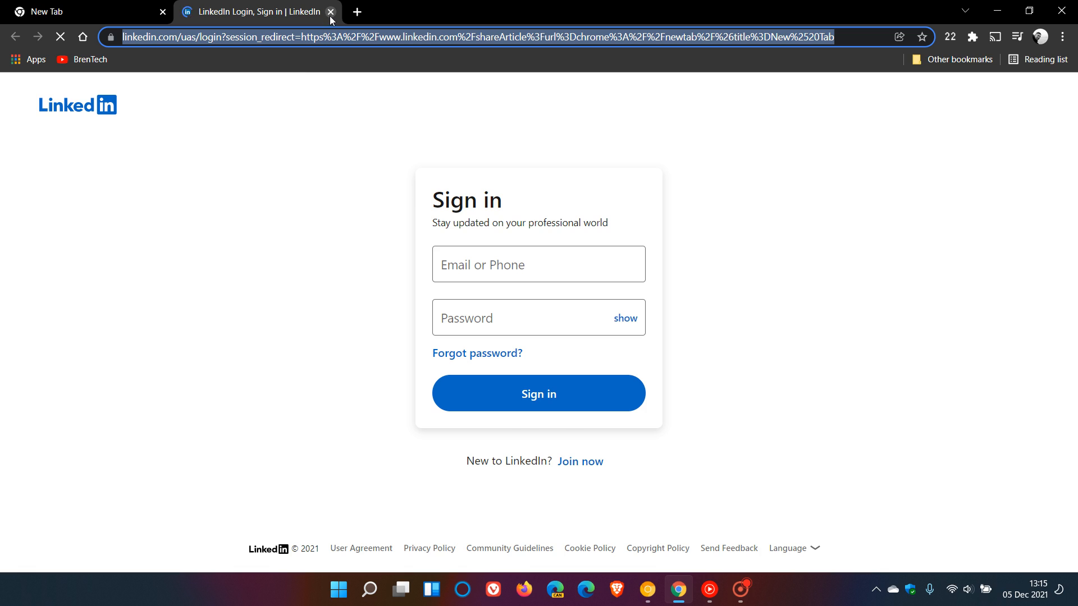
pyautogui.click(331, 12)
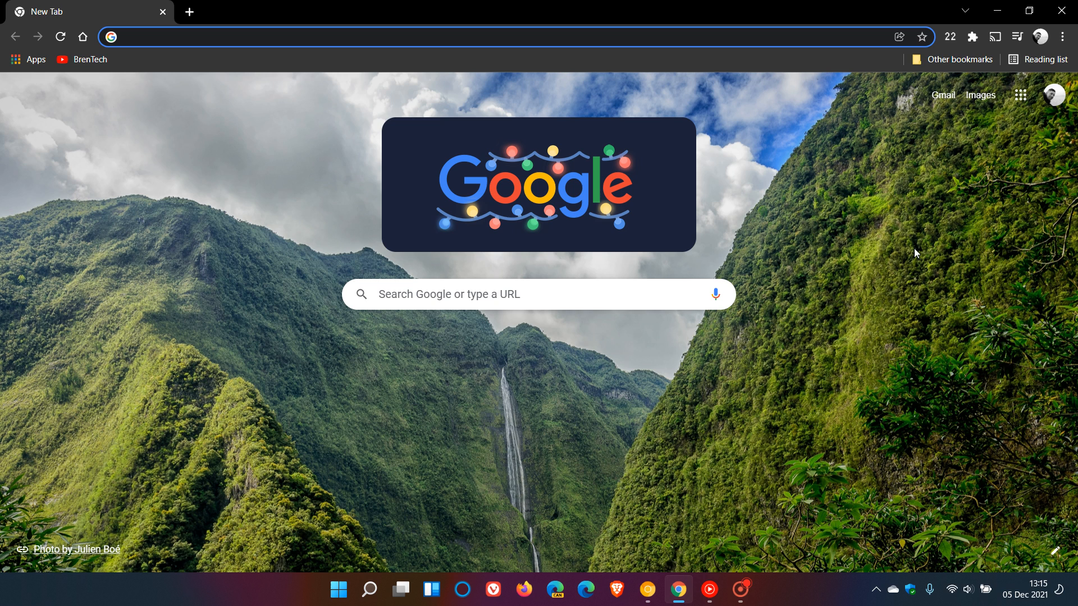
pyautogui.moveTo(885, 59)
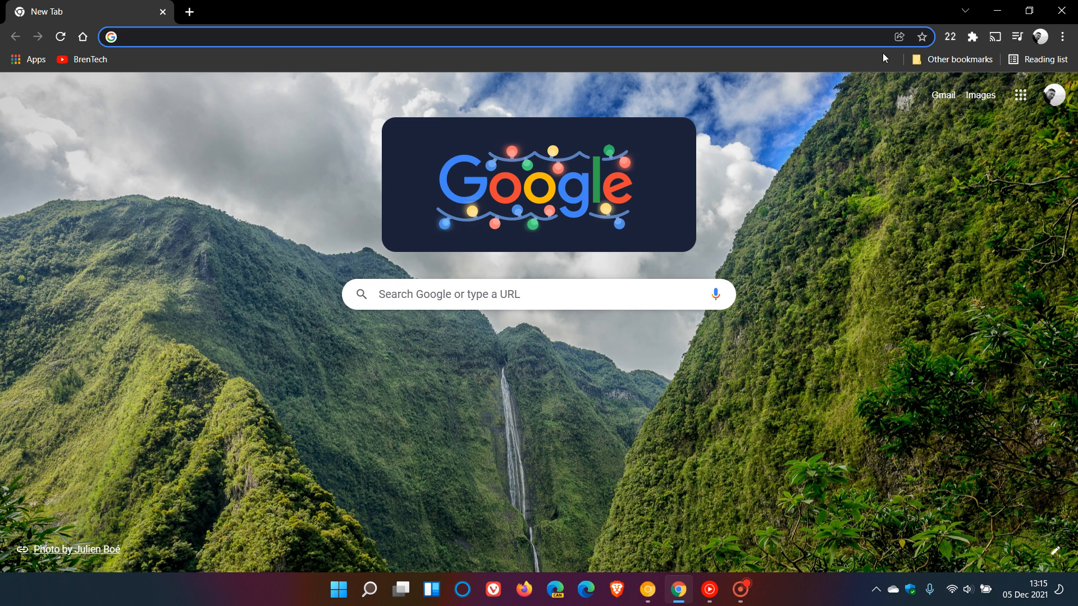
pyautogui.moveTo(867, 174)
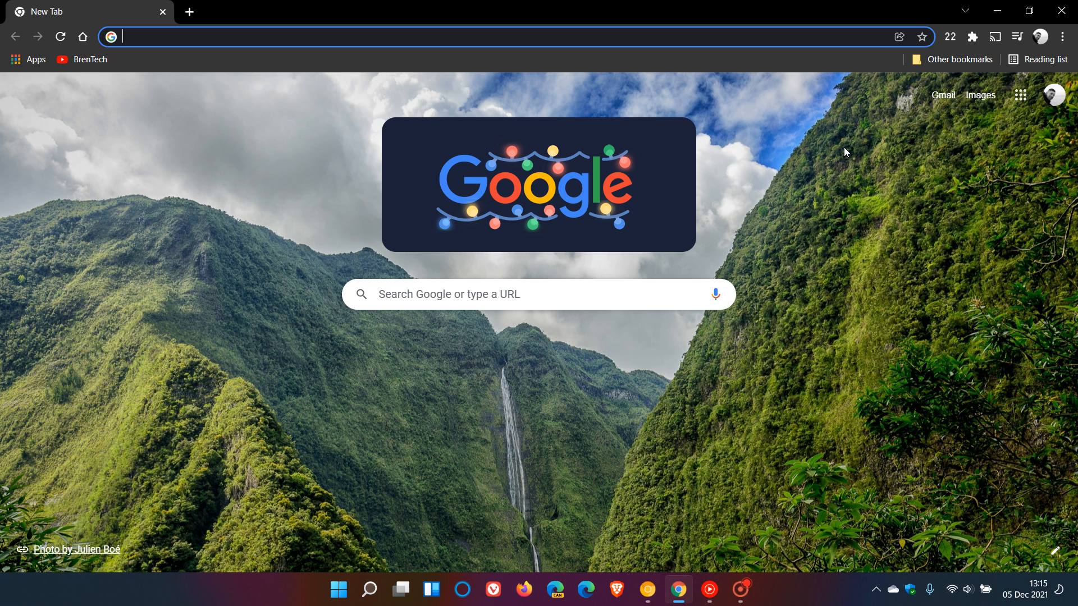
pyautogui.moveTo(843, 153)
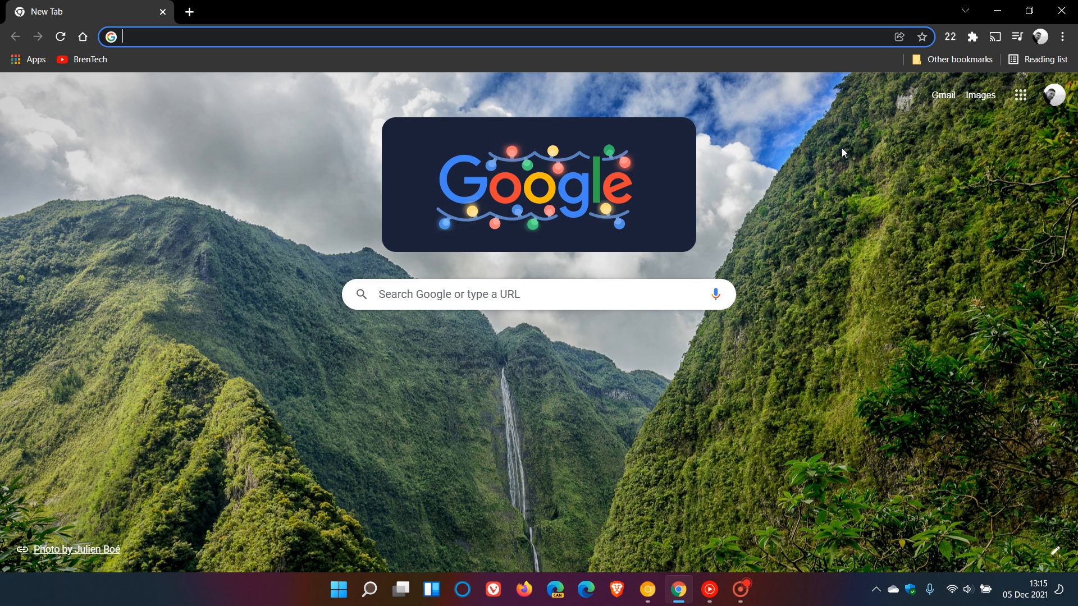
# Step: Show stable Chrome's Sharing Hub again: copy link, cast, save page and social sharing
pyautogui.click(898, 36)
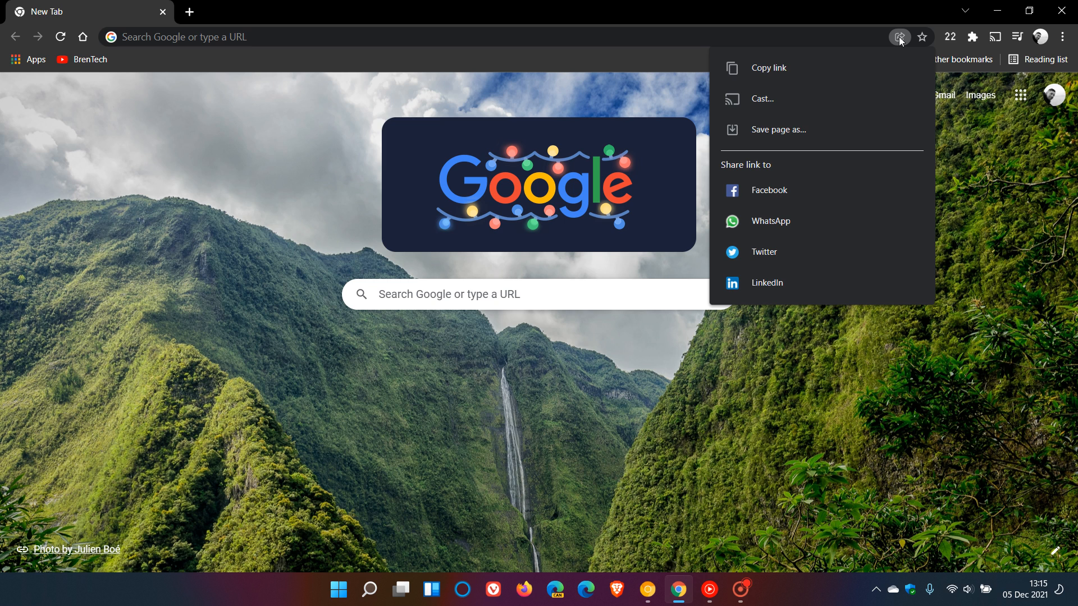
pyautogui.moveTo(925, 55)
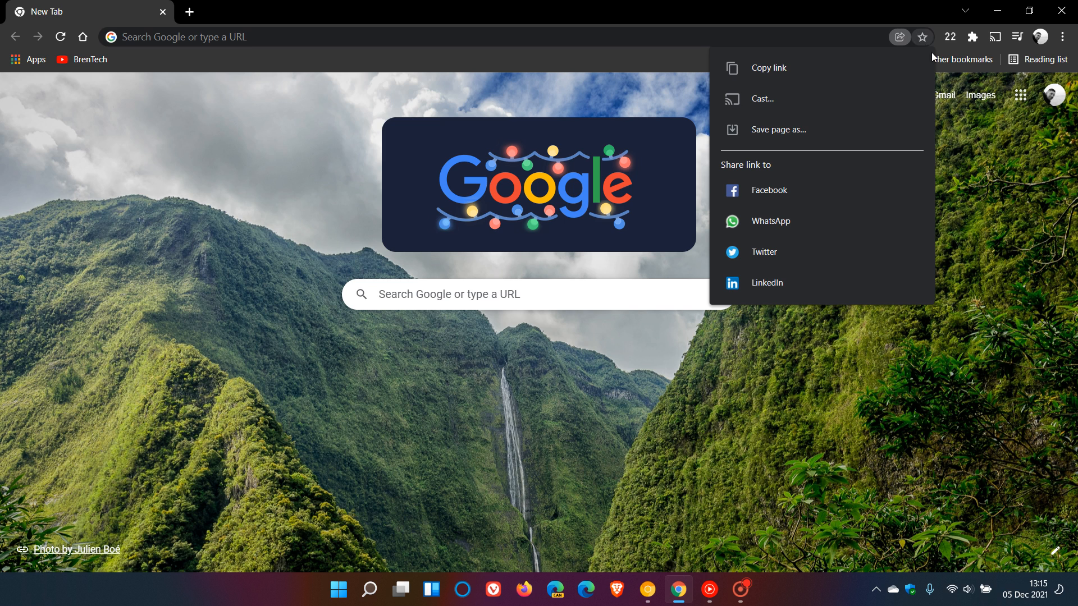
pyautogui.moveTo(984, 288)
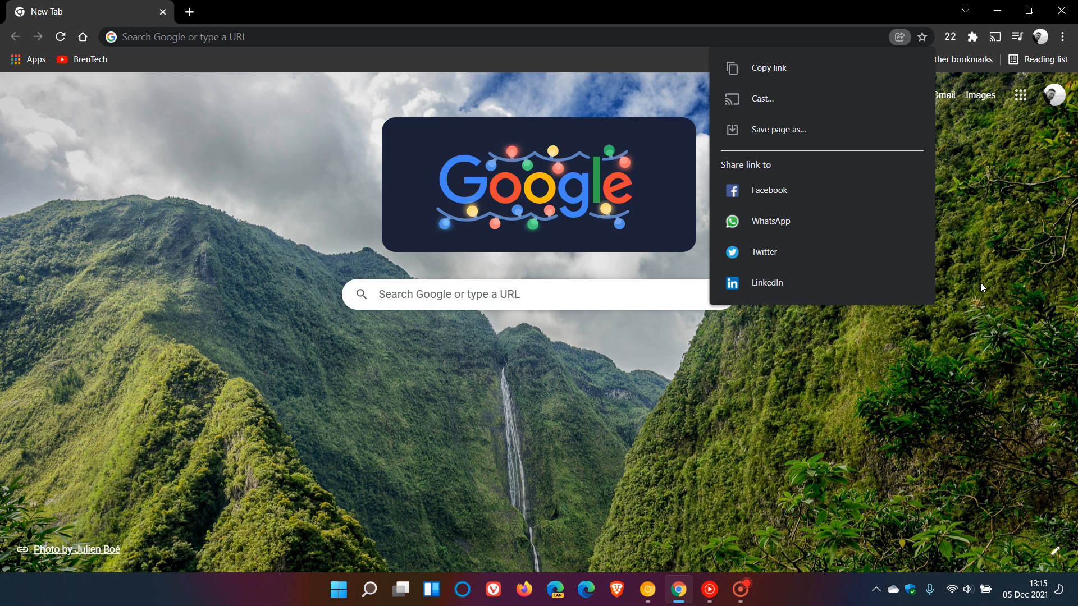
# Step: Return to Chrome Canary and show its Sharing Hub including the Screenshot option
pyautogui.click(785, 389)
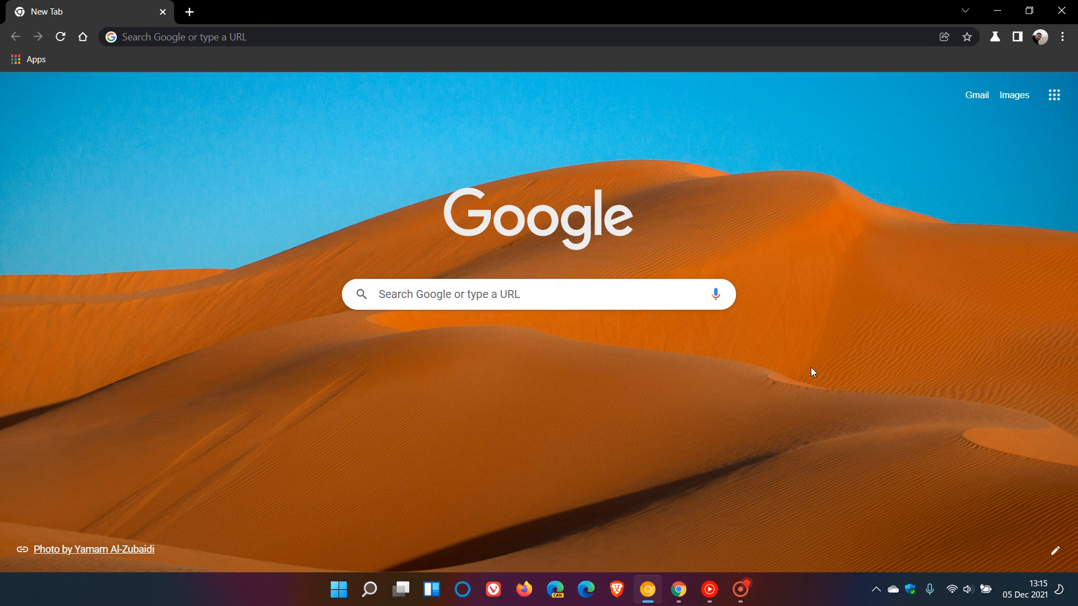
pyautogui.moveTo(942, 27)
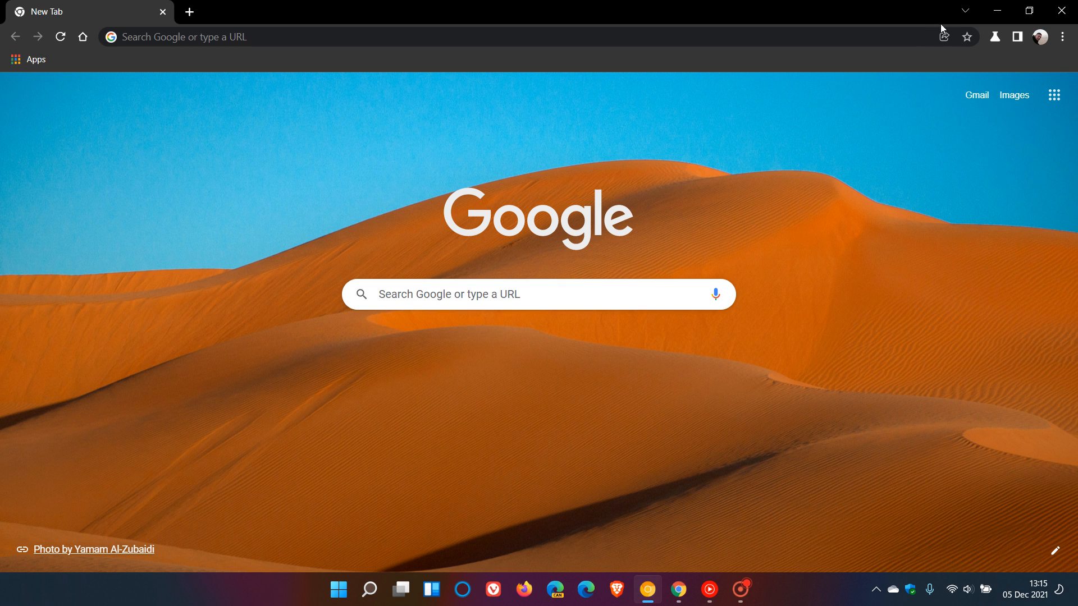
pyautogui.click(943, 36)
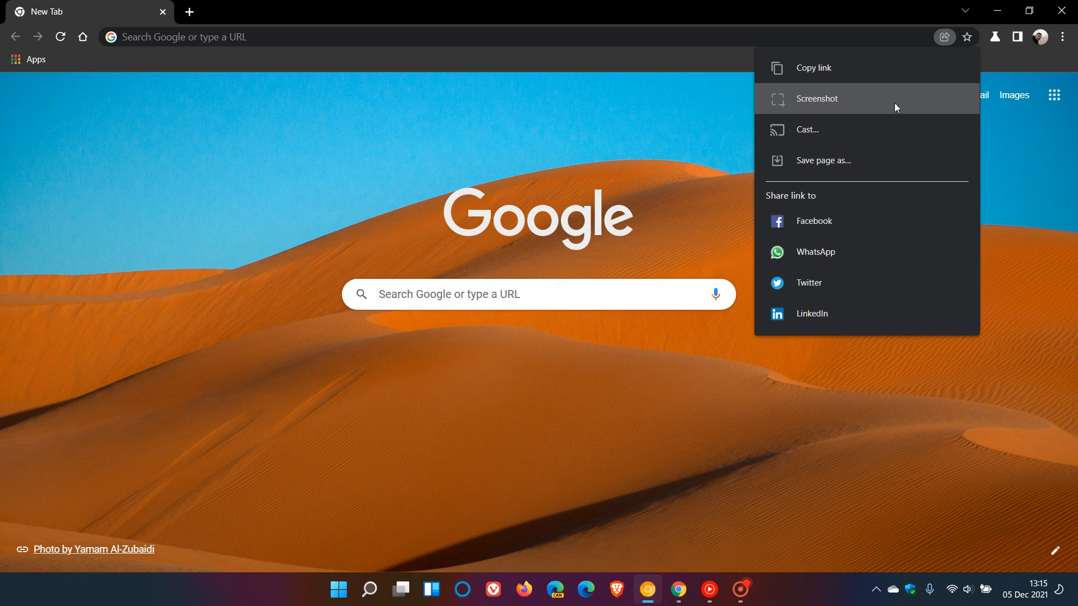
pyautogui.moveTo(873, 107)
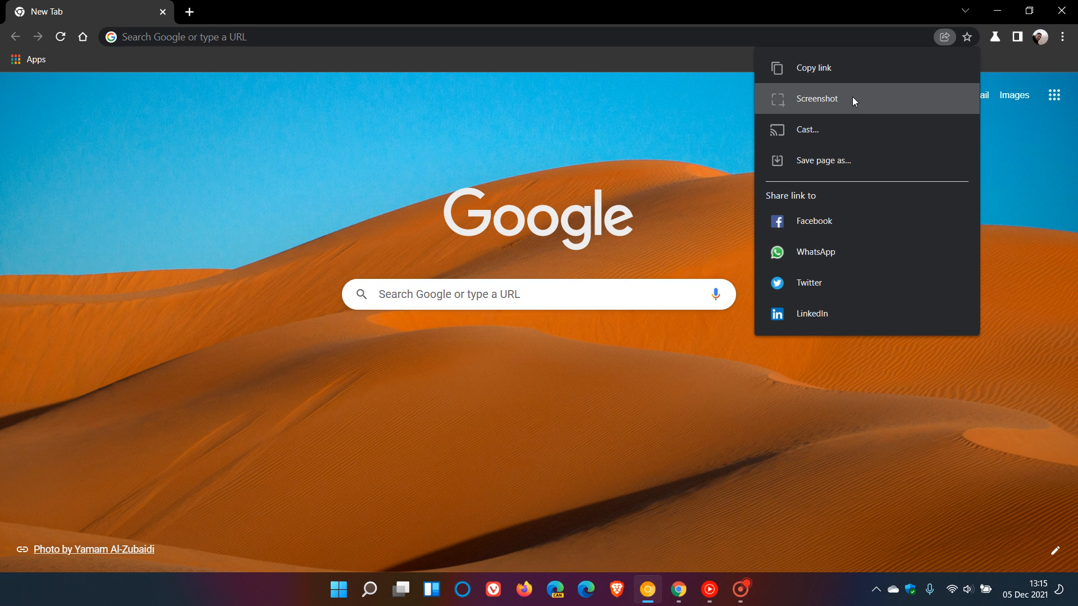
pyautogui.moveTo(845, 98)
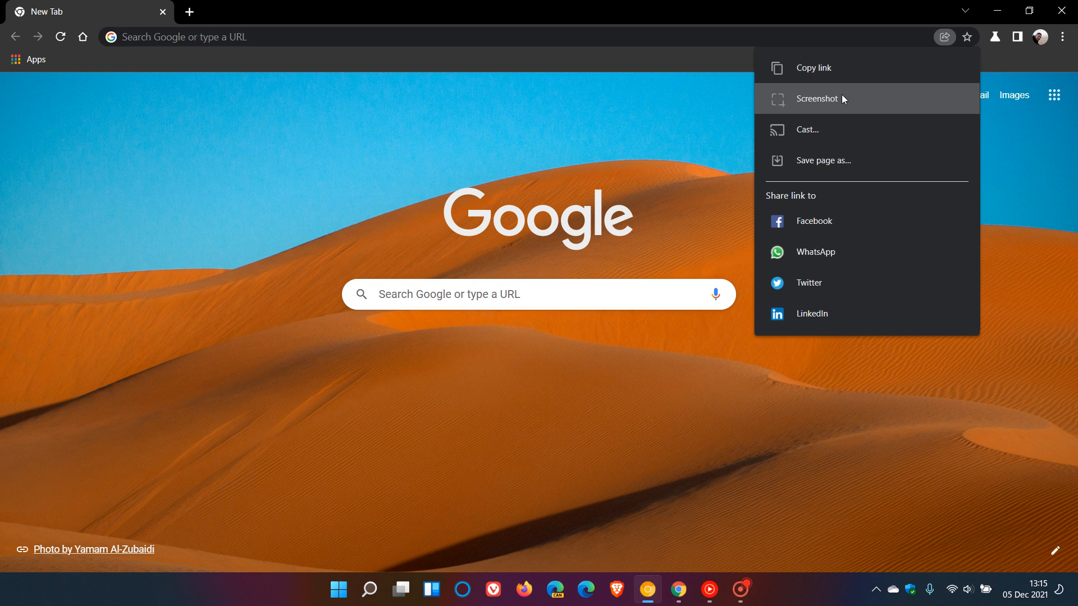
pyautogui.moveTo(1067, 38)
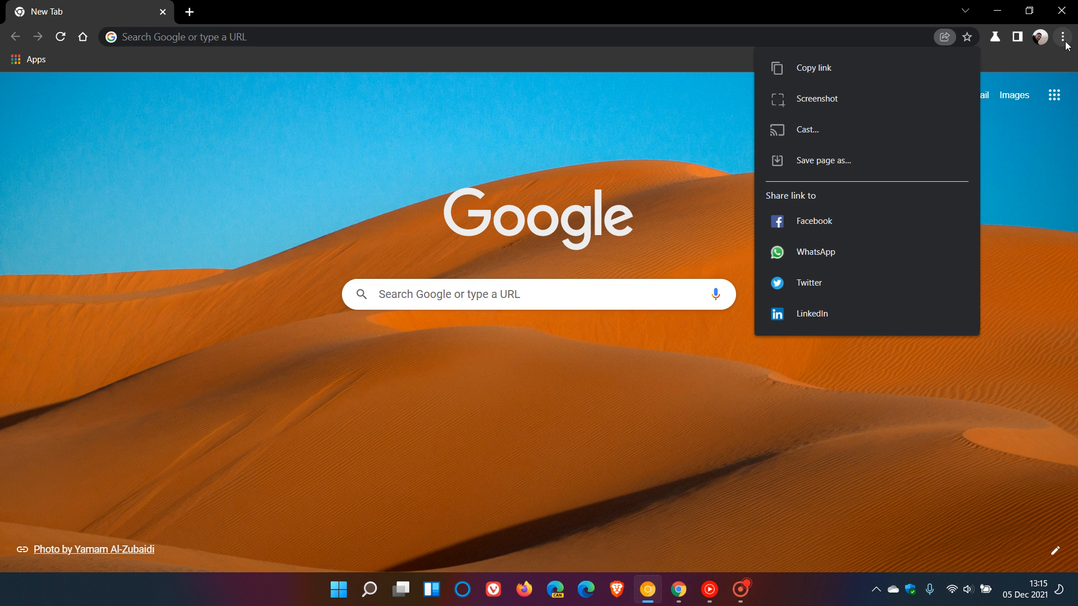
# Step: Review the Share submenu in Canary's three-dot menu, then go back to stable Chrome
pyautogui.click(1065, 35)
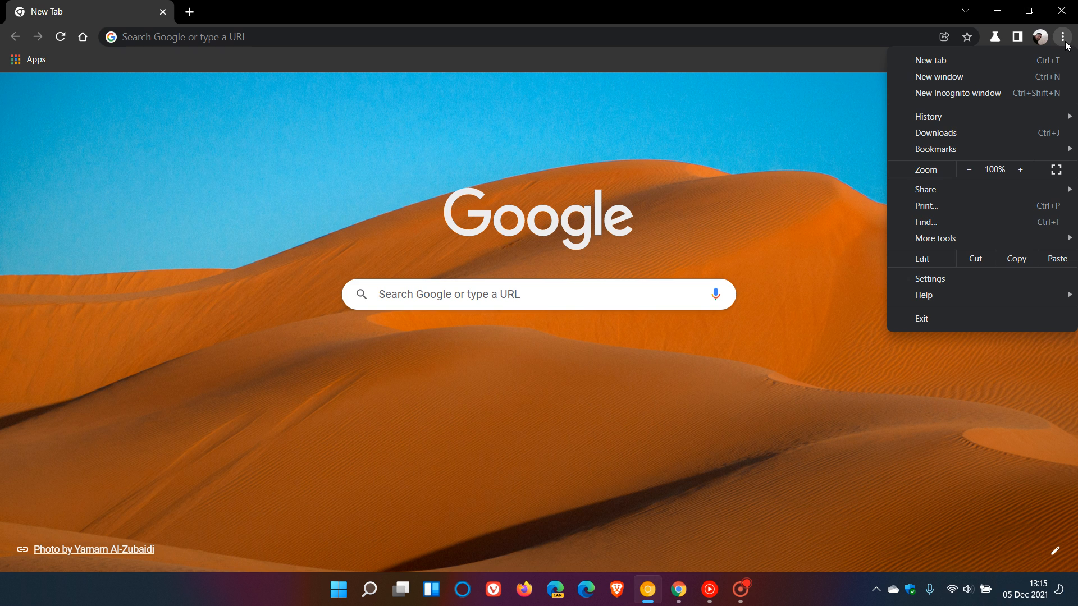
pyautogui.moveTo(959, 188)
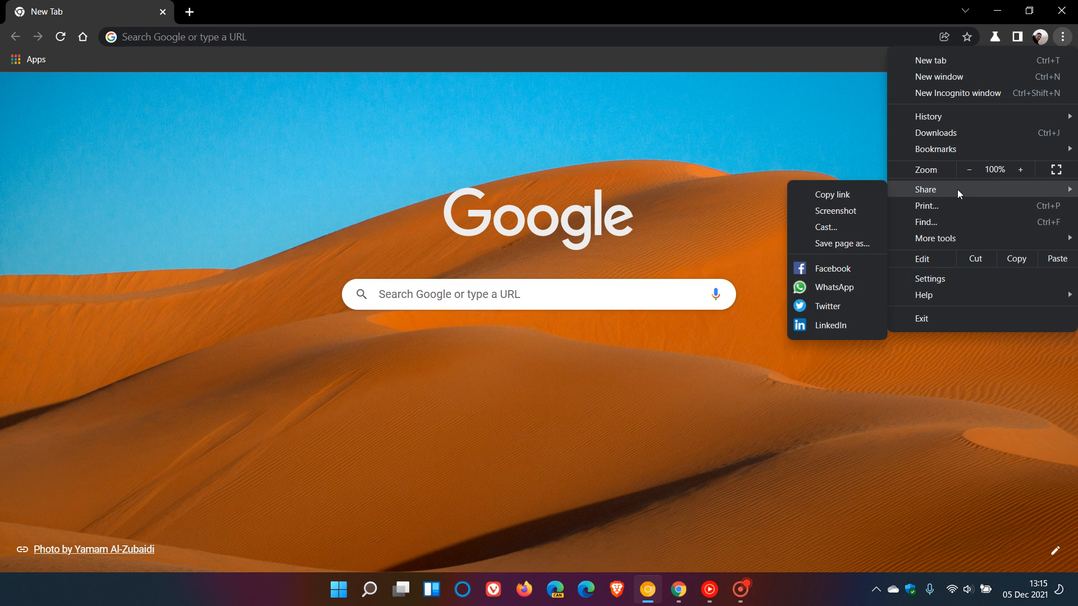
pyautogui.moveTo(973, 193)
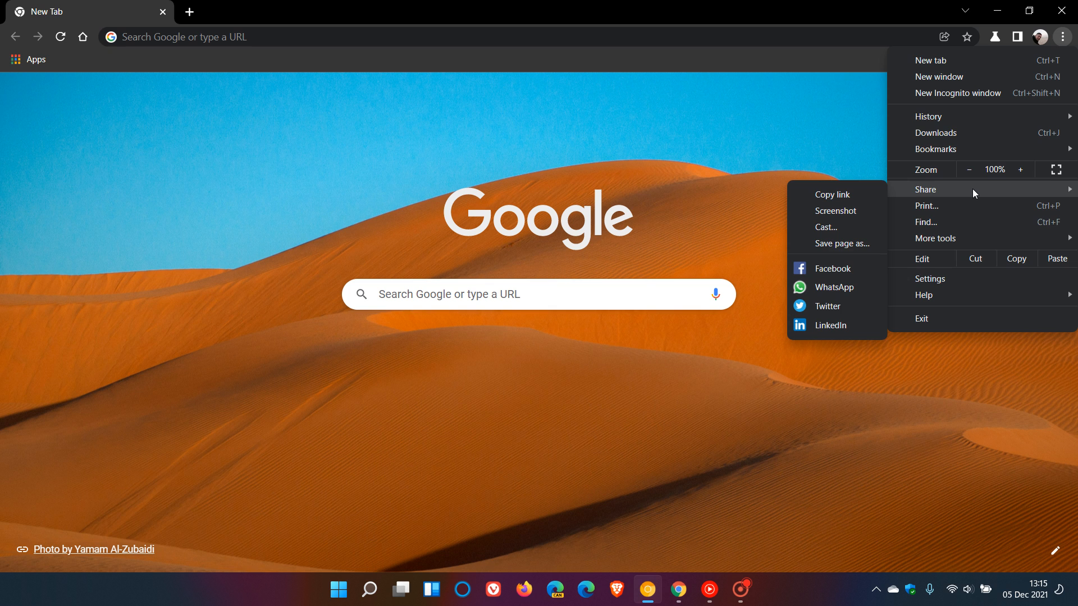
pyautogui.click(692, 458)
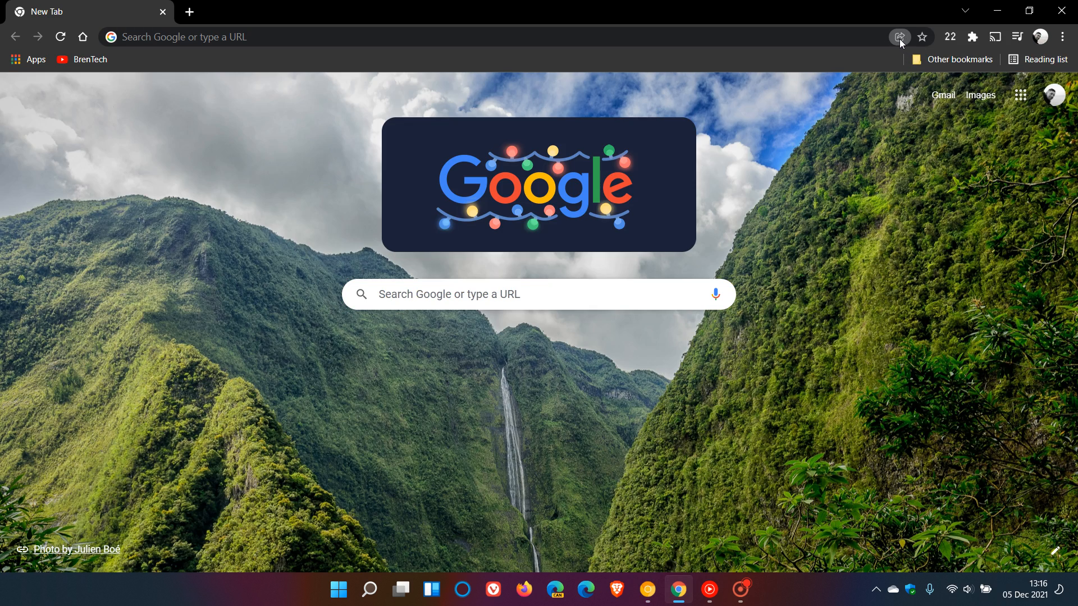
# Step: Show stable Chrome's Sharing Hub once more, with Save page as and WhatsApp but no Screenshot
pyautogui.click(899, 36)
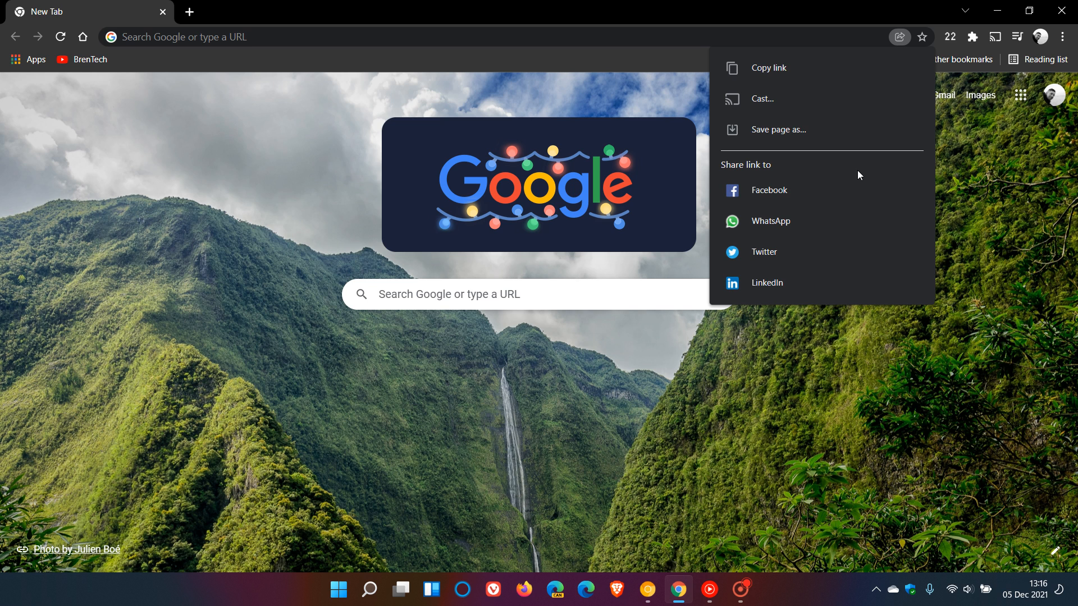
pyautogui.moveTo(824, 144)
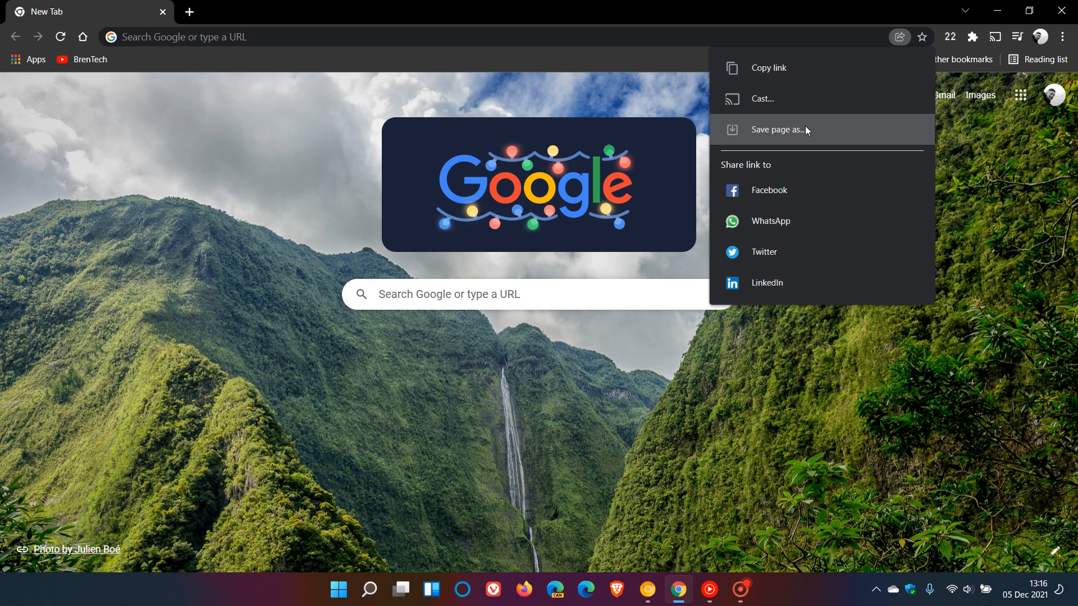
pyautogui.moveTo(818, 121)
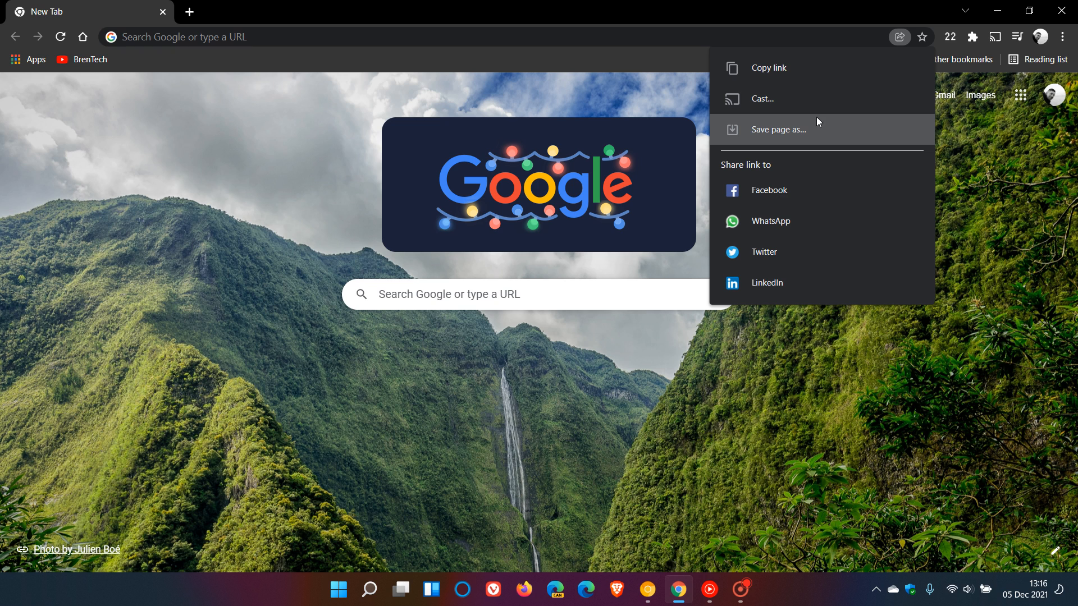
pyautogui.moveTo(836, 234)
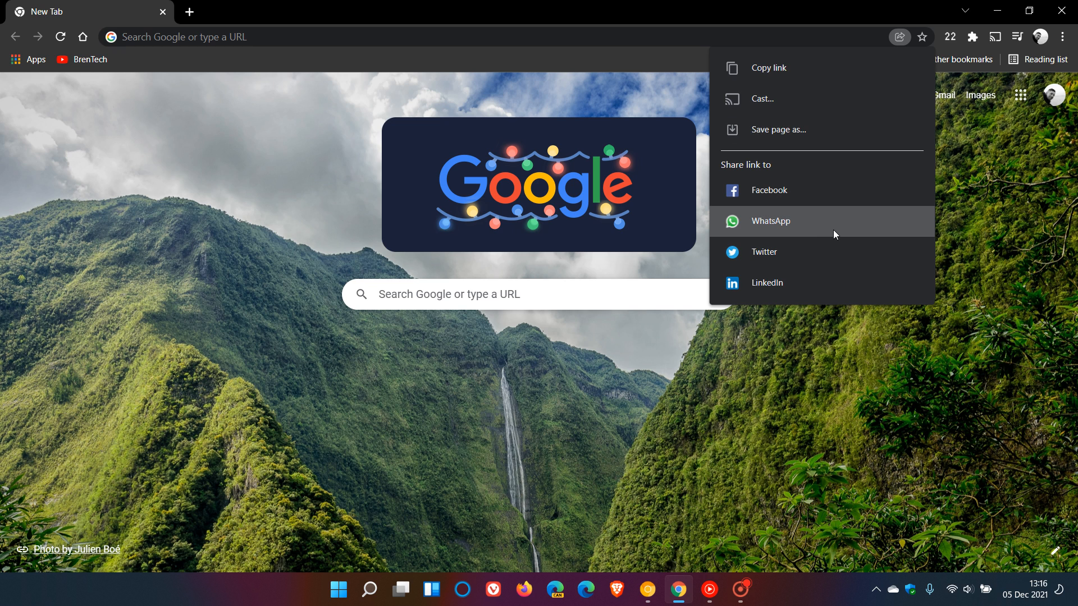